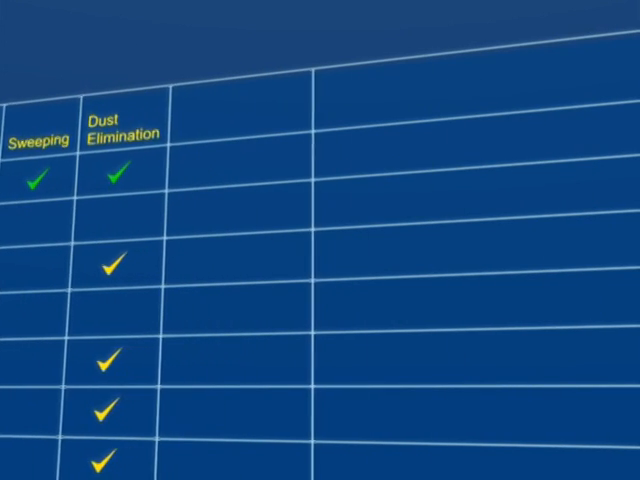
{"action": "scroll", "scroll_direction": "left", "scroll_amount": 3}
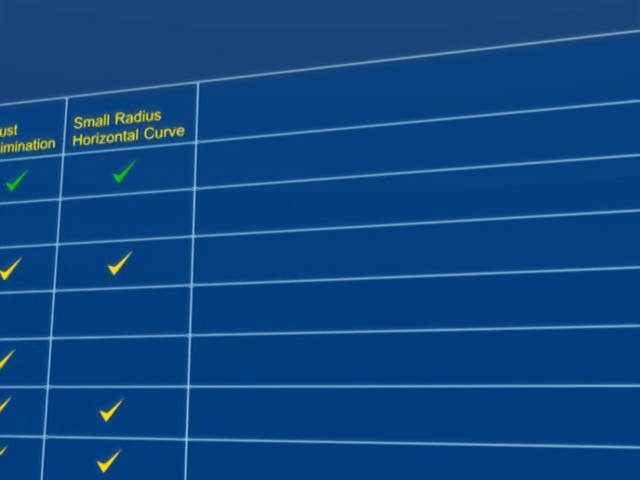